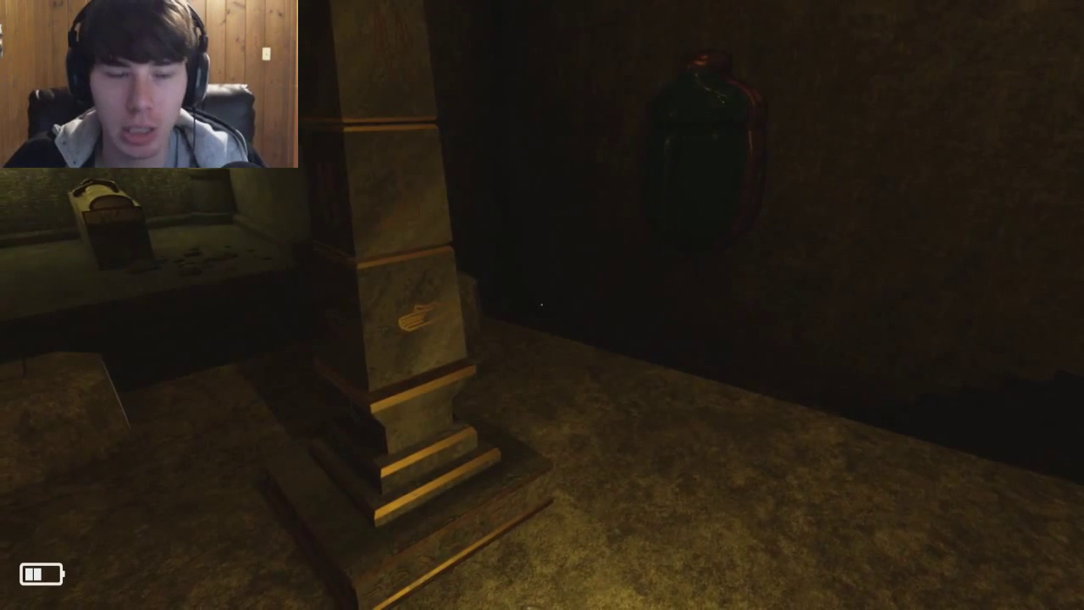
pyautogui.press('Escape')
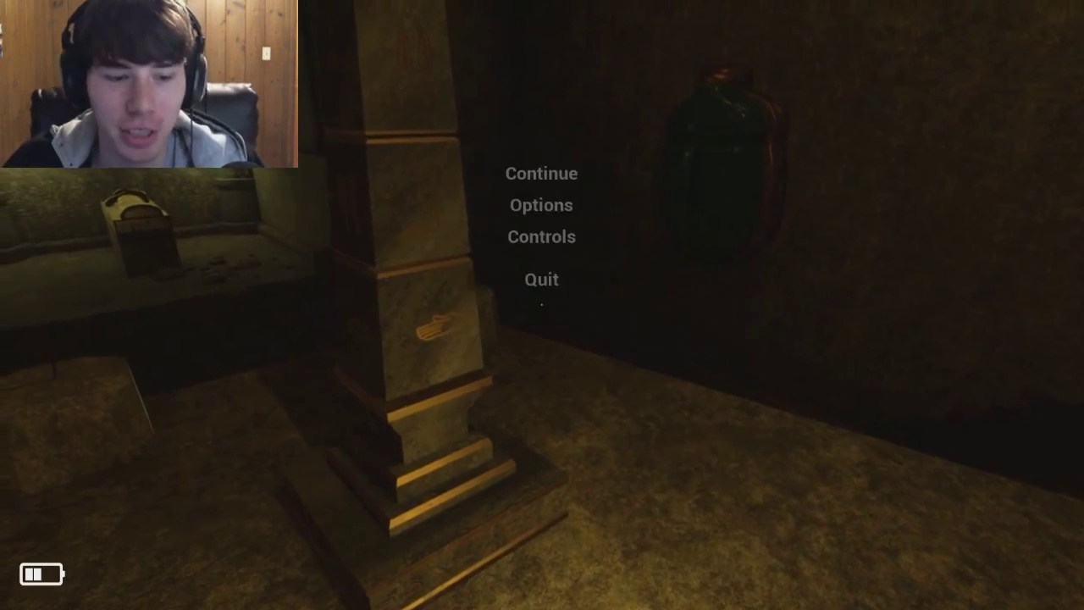
pyautogui.click(542, 174)
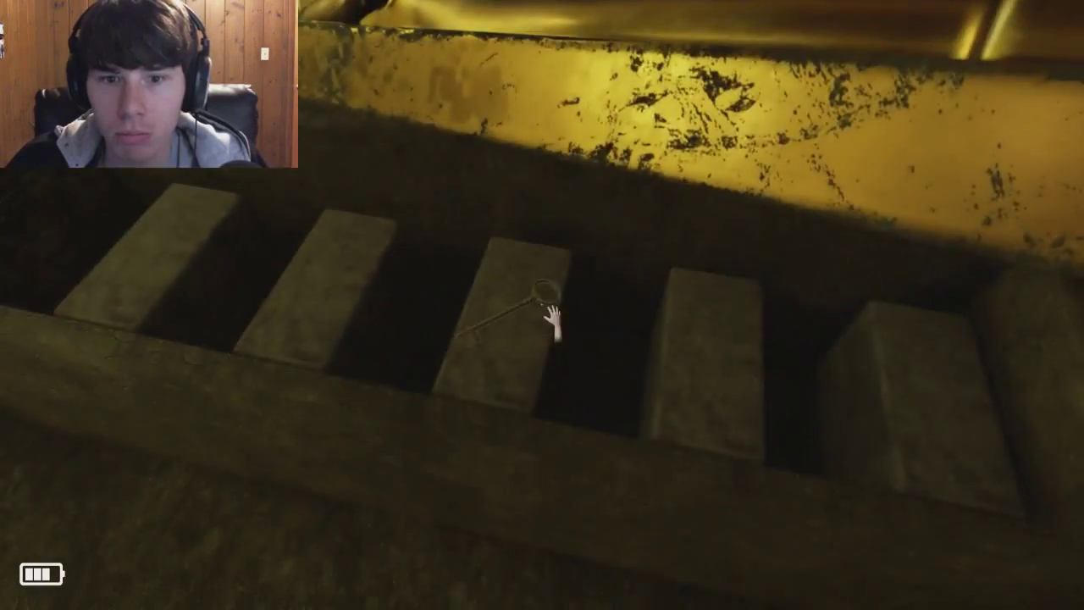
pyautogui.click(529, 313)
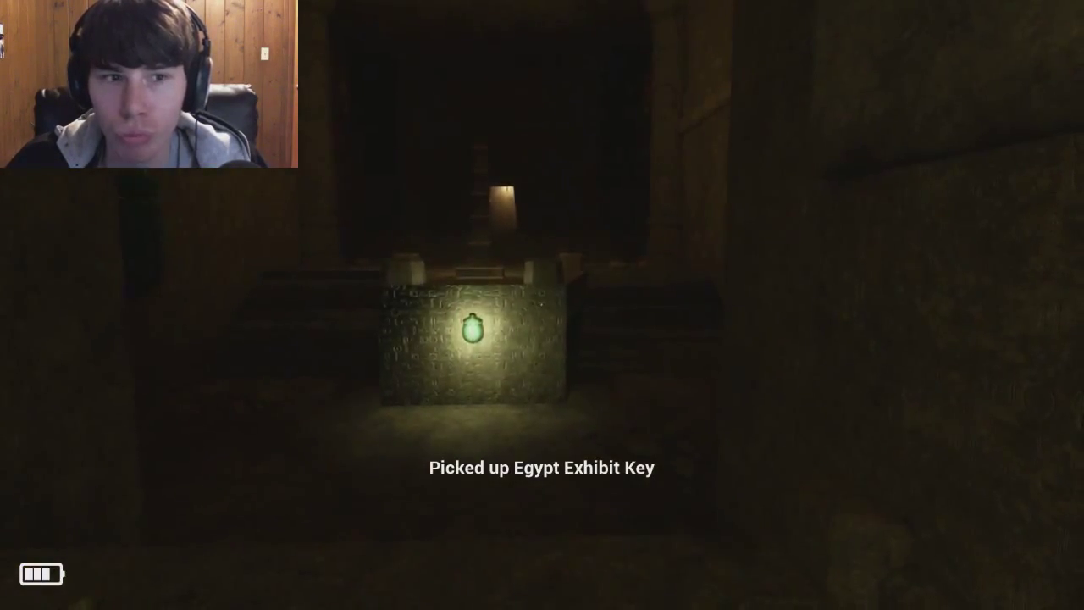